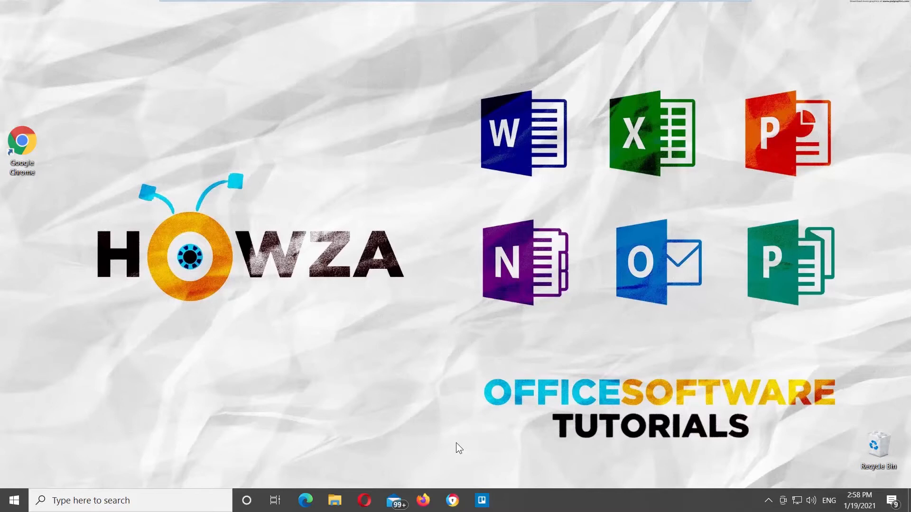
mouse_move(481, 500)
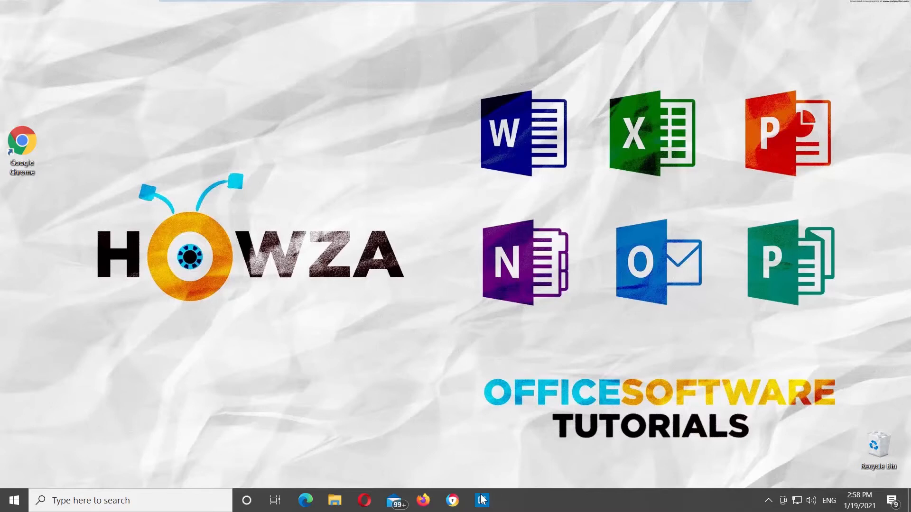
Invite a second member to the HowzaTv board using the suggested howza...tv...com email address.
left_click(481, 500)
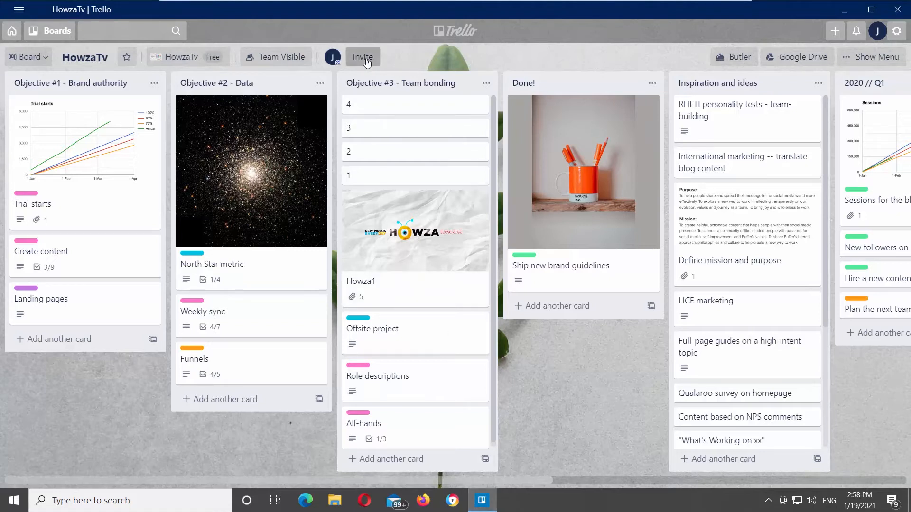
left_click(362, 57)
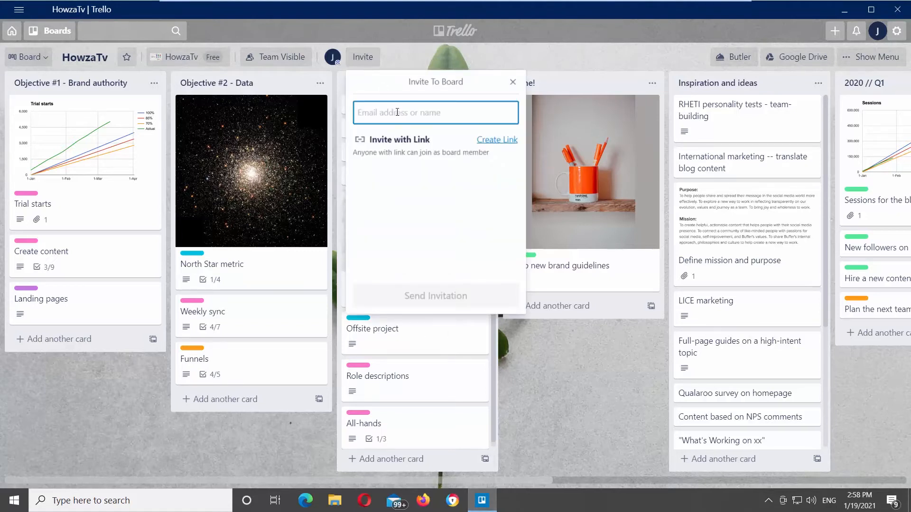
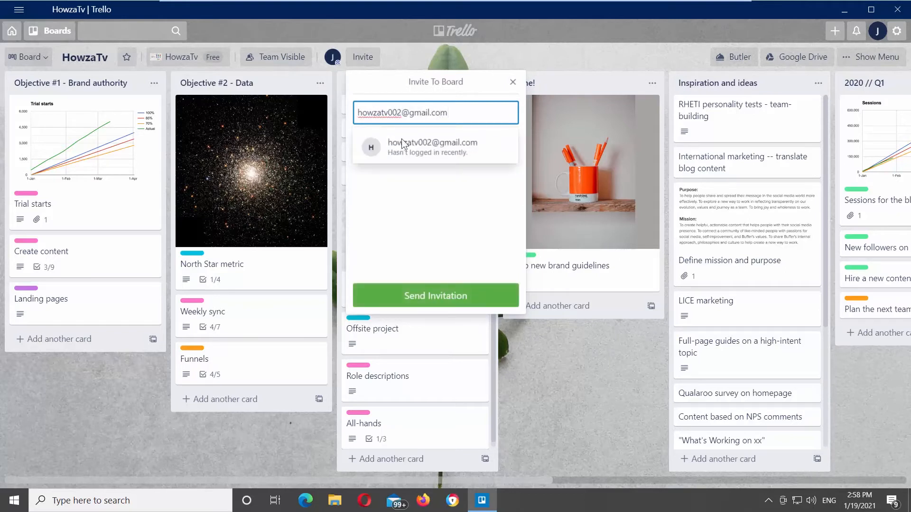
left_click(431, 145)
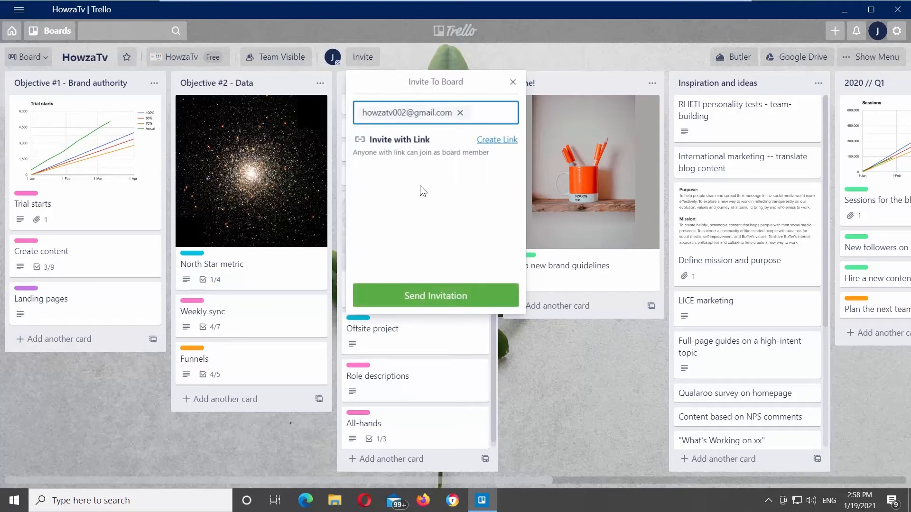
left_click(435, 295)
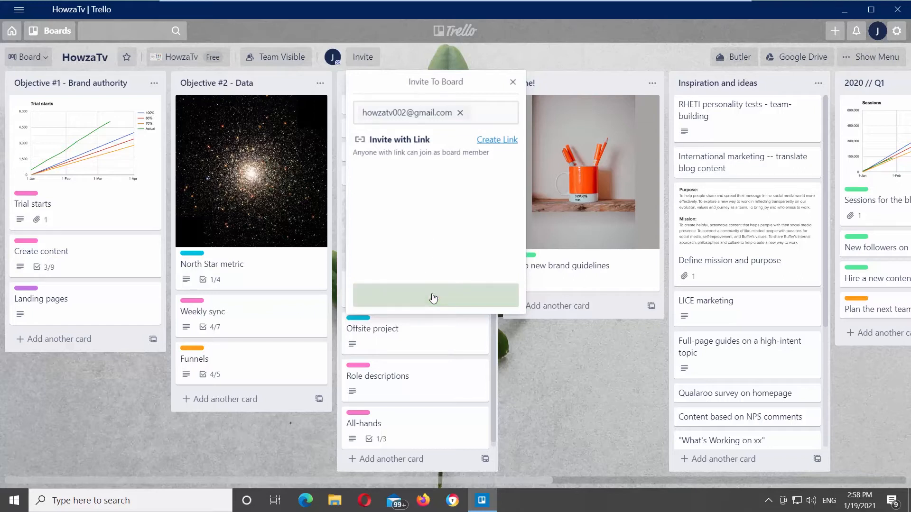
left_click(512, 81)
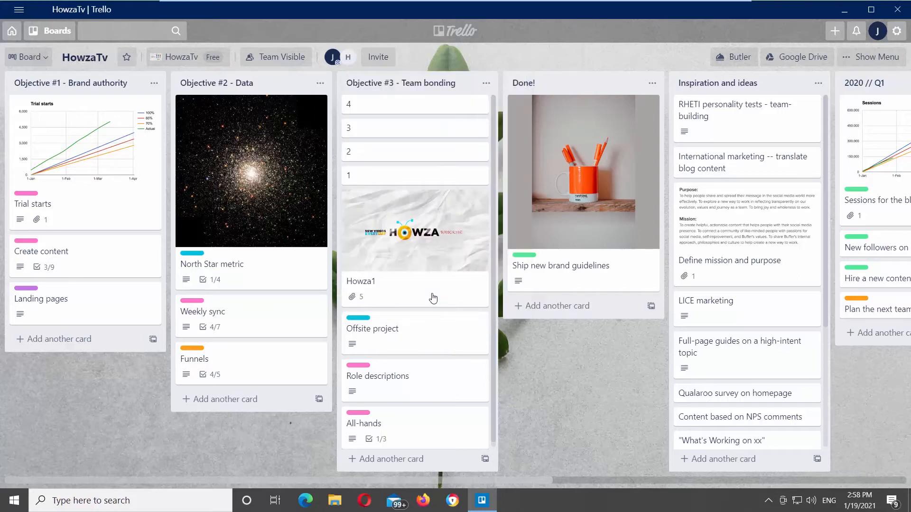
Create a shareable invite link for the HowzaTv board and copy it to the clipboard.
left_click(377, 57)
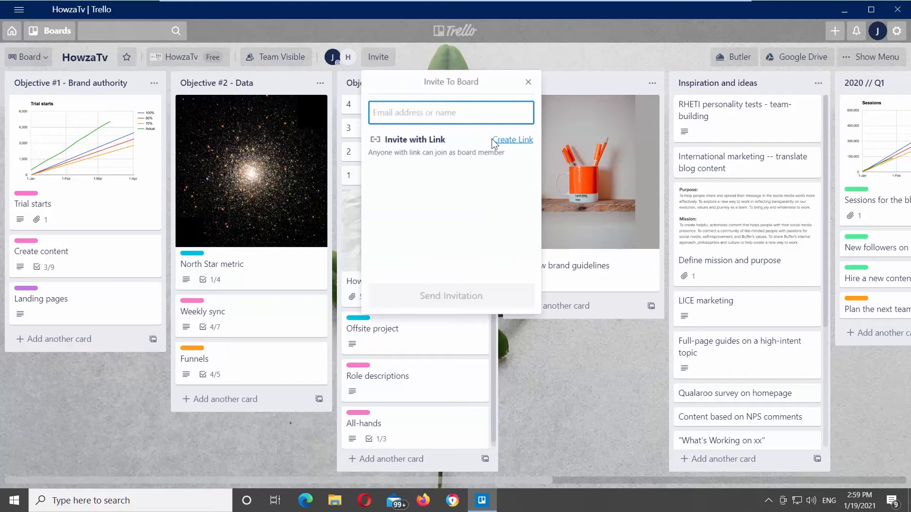
left_click(513, 140)
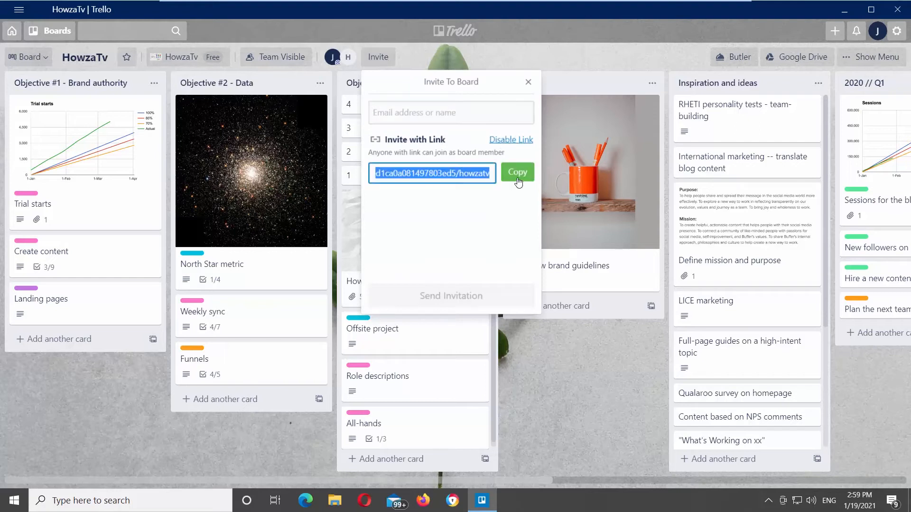
left_click(516, 172)
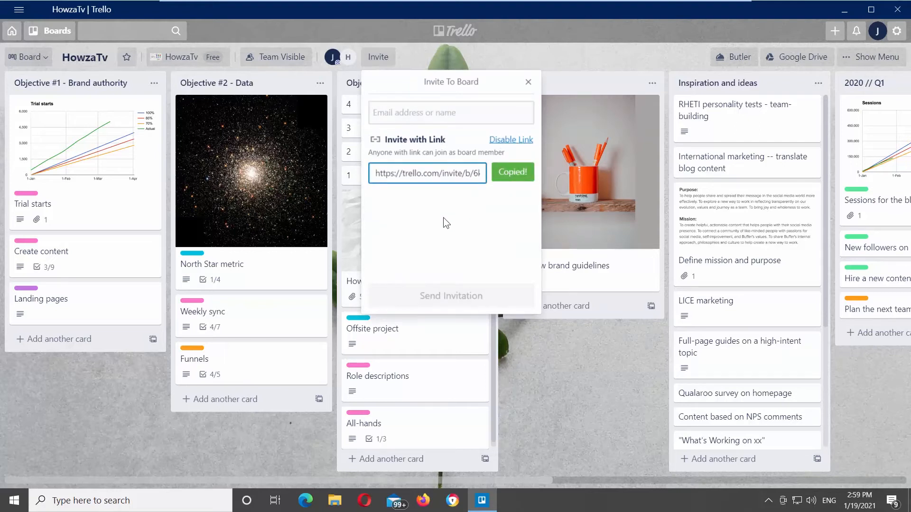